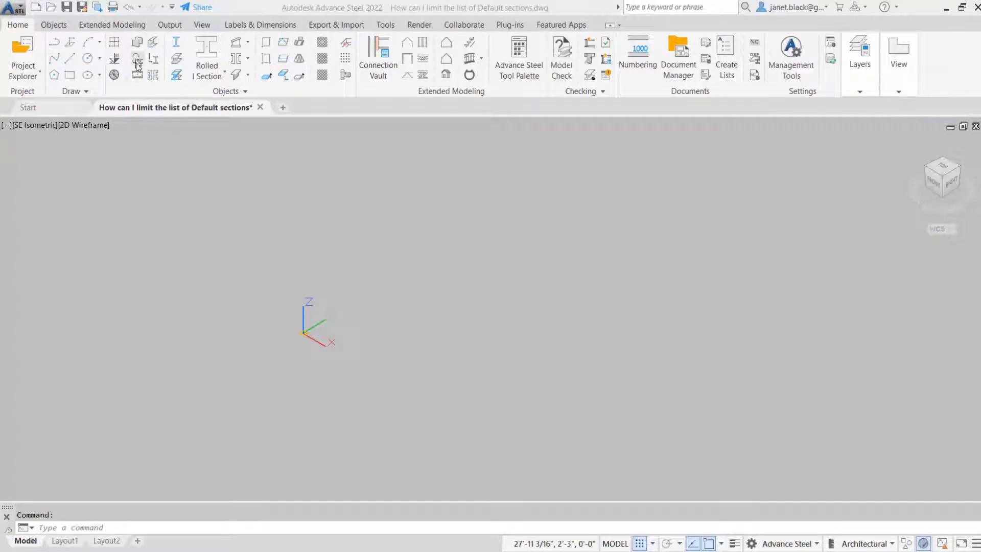
Place a W12x26 column at a picked start point and review its long AISC 14.1 W size list.
{"action": "left_click", "coordinate": [137, 43]}
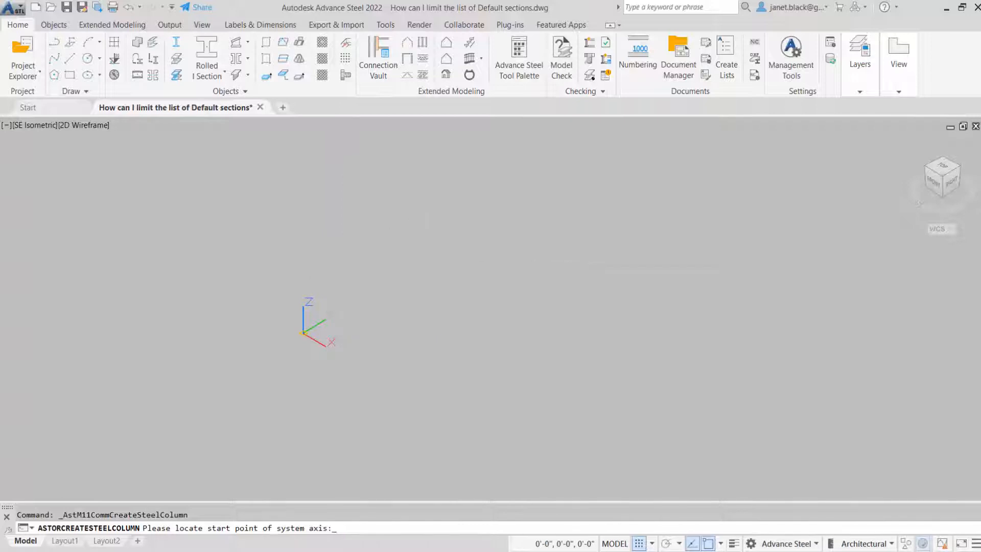
{"action": "left_click", "coordinate": [303, 335]}
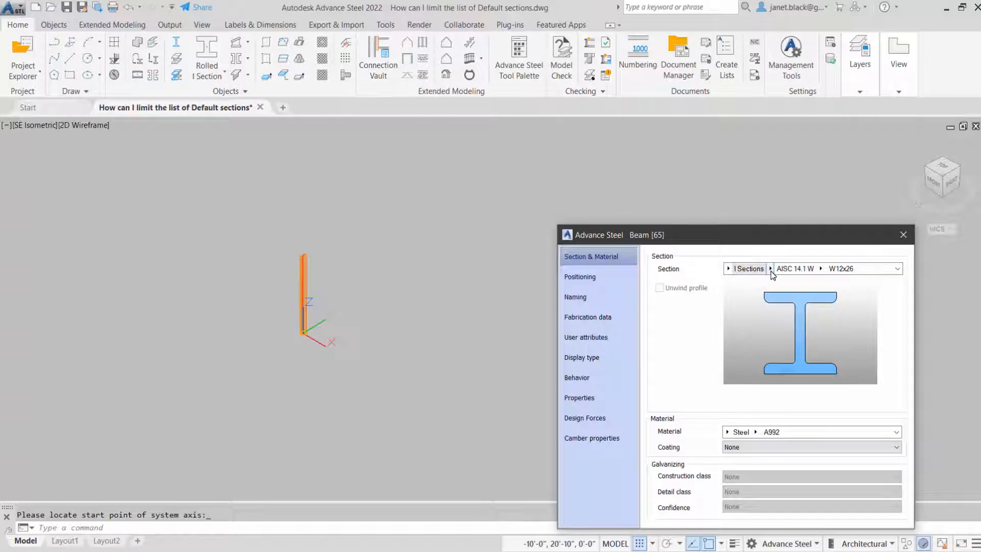
{"action": "left_click", "coordinate": [770, 268]}
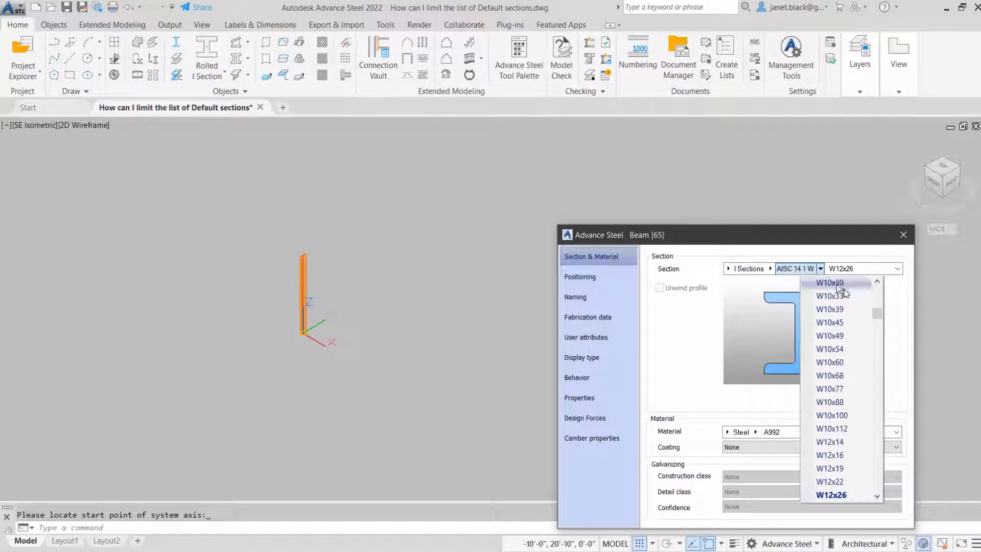
{"action": "mouse_move", "coordinate": [877, 323]}
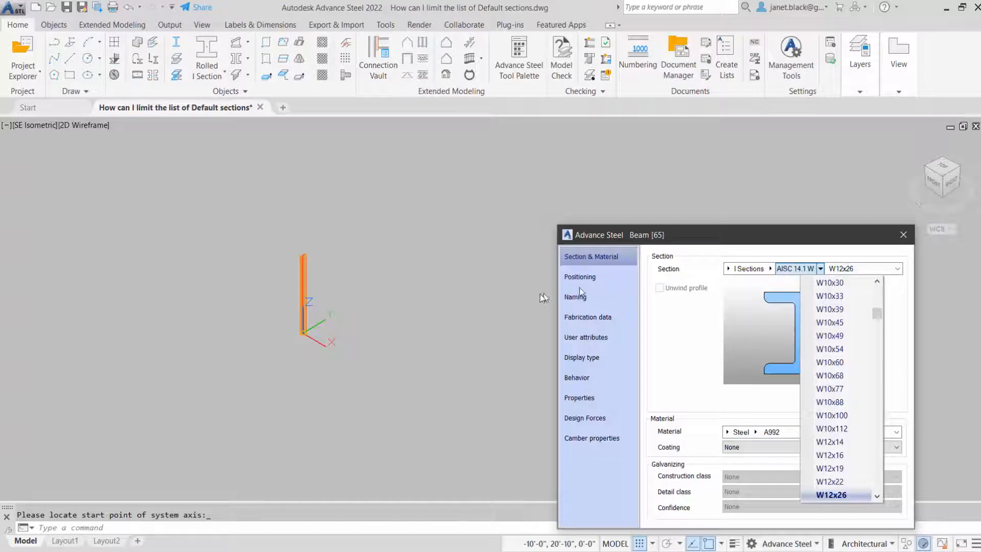
{"action": "left_click", "coordinate": [835, 495]}
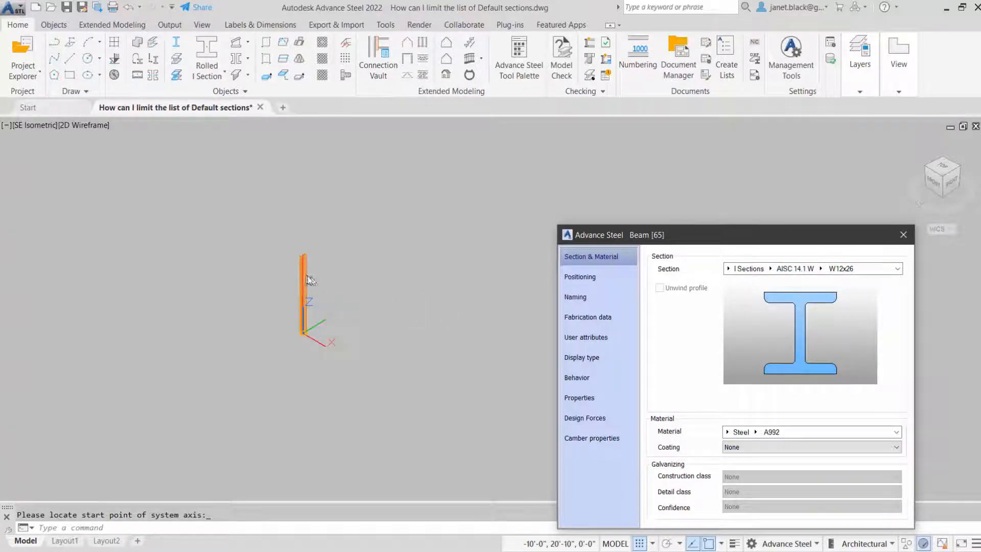
{"action": "left_click", "coordinate": [904, 234]}
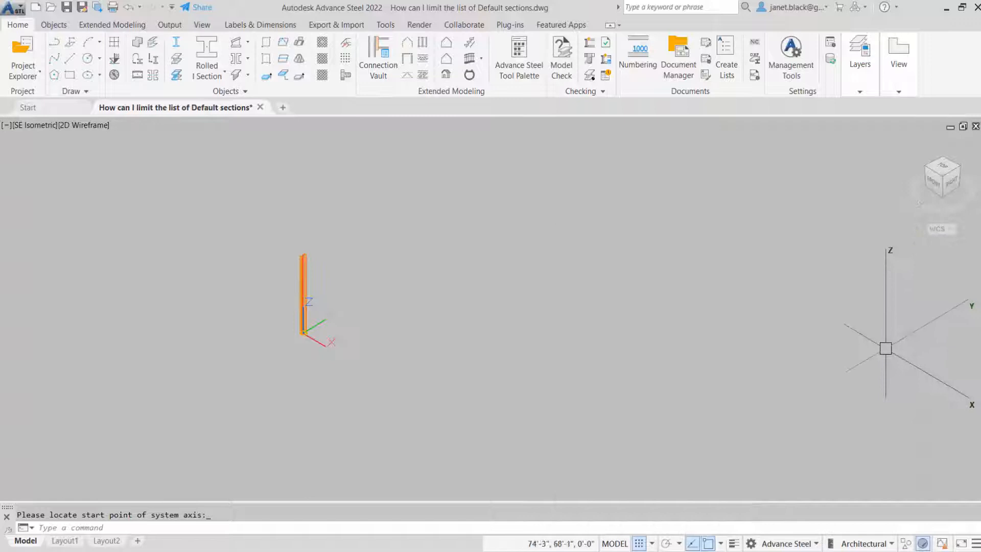
{"action": "mouse_move", "coordinate": [797, 55]}
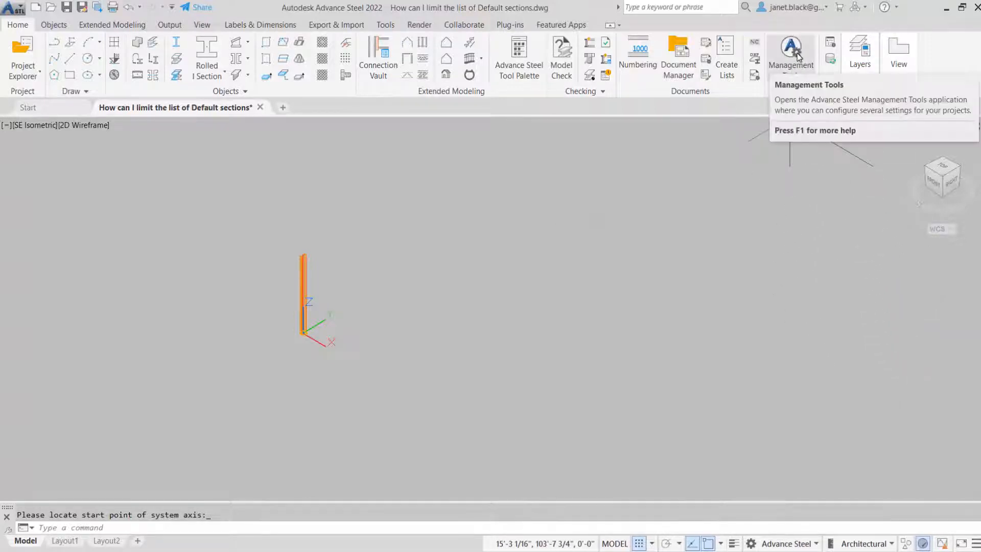
In Management Tools Preferred Sizes for AISC 14.1 W, add W14x26 to the preferred classes.
{"action": "left_click", "coordinate": [791, 44]}
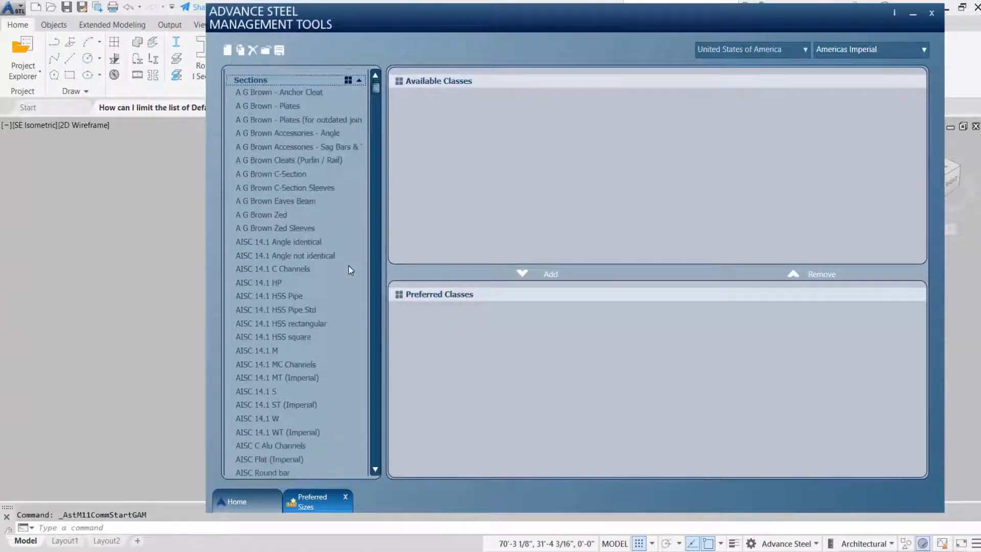
{"action": "scroll", "scroll_direction": "down", "scroll_amount": 3}
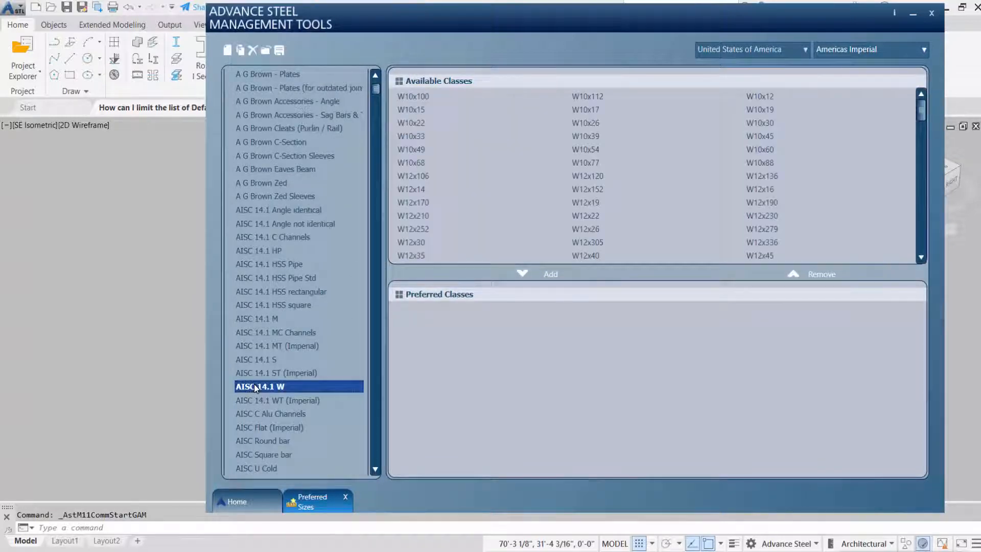
{"action": "mouse_move", "coordinate": [433, 323]}
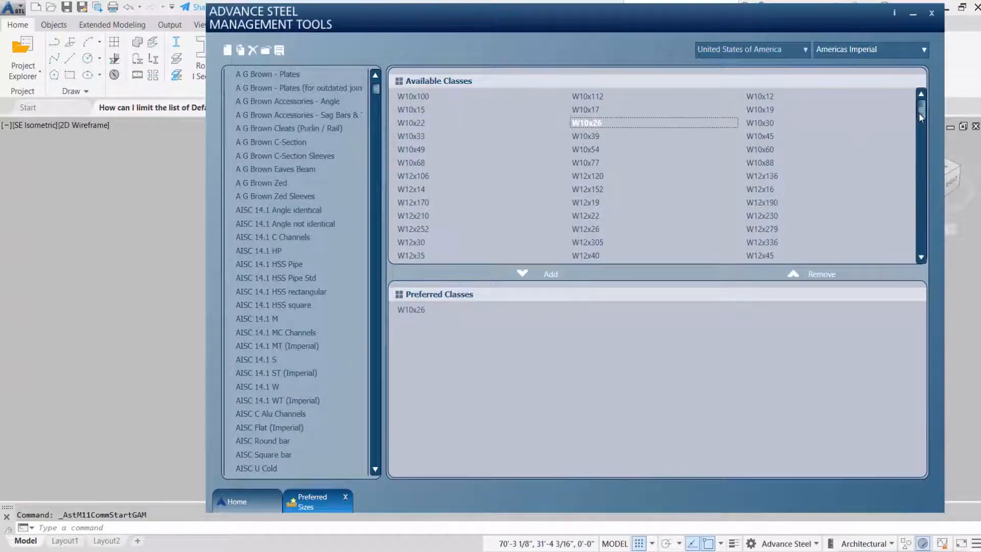
{"action": "scroll", "scroll_direction": "down", "scroll_amount": 3}
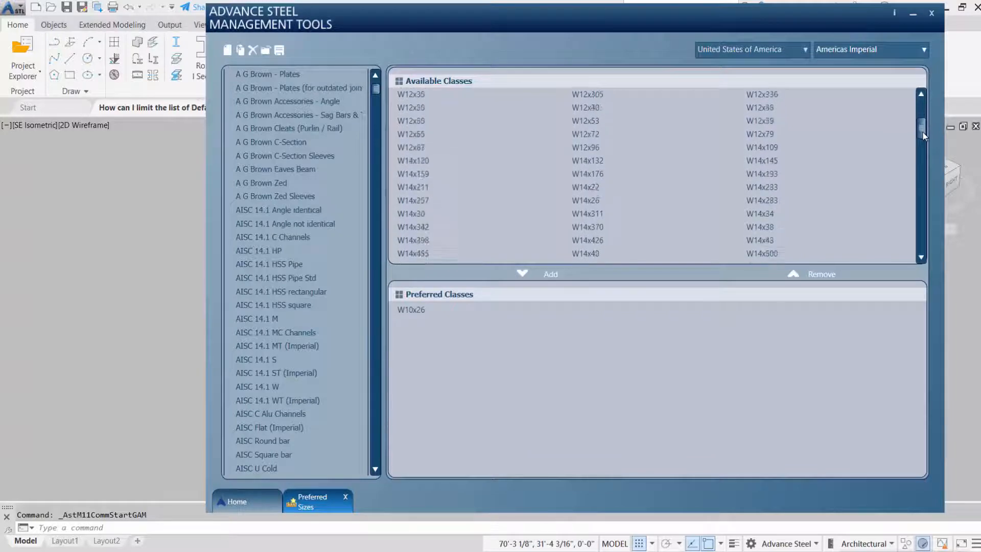
{"action": "scroll", "scroll_direction": "down", "scroll_amount": 3}
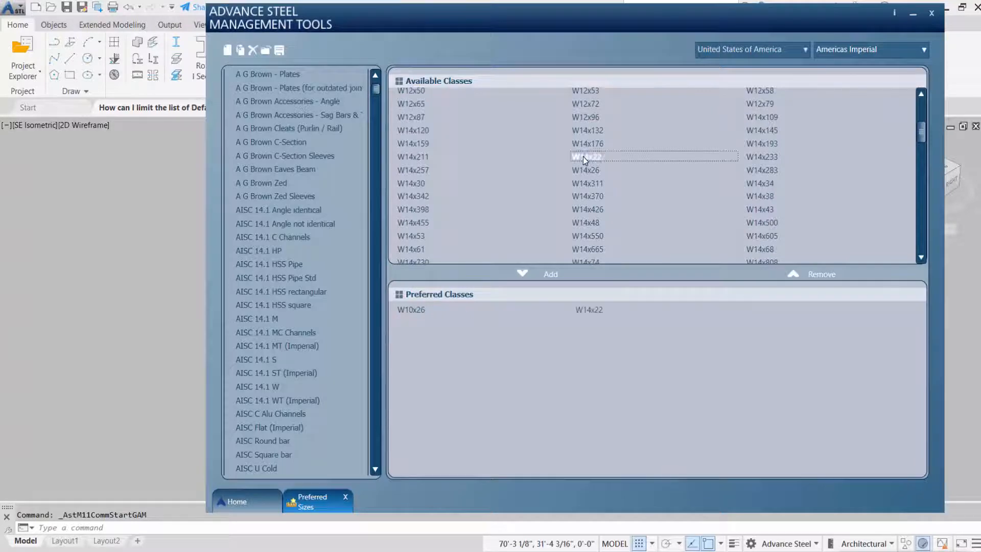
{"action": "left_click", "coordinate": [587, 170]}
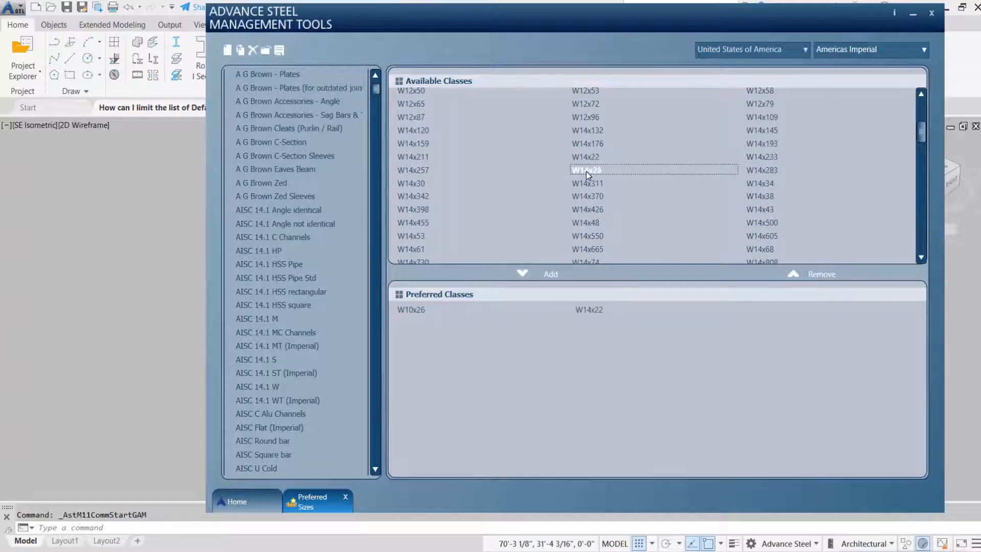
{"action": "left_click", "coordinate": [550, 274]}
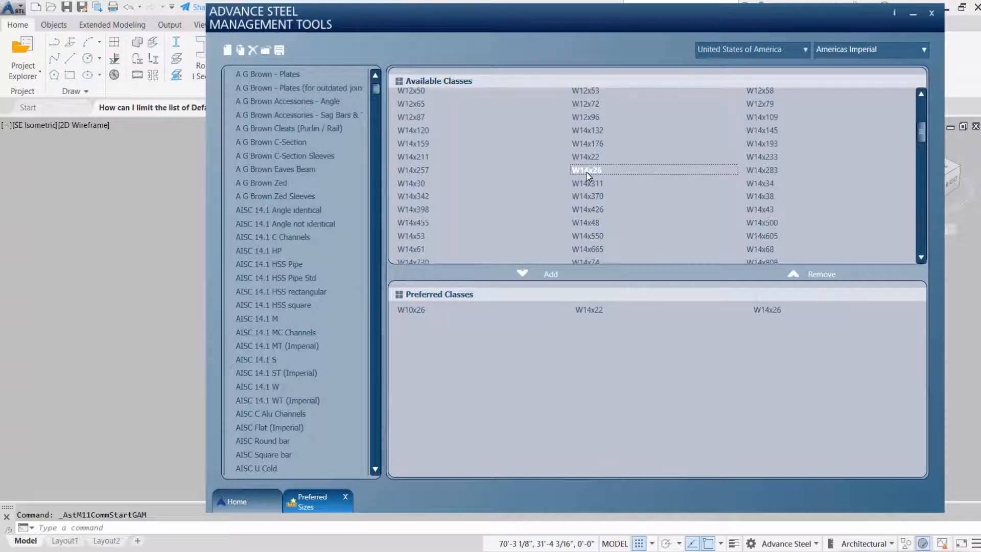
Add W16x57 to the preferred W sizes alongside W10x26, W14x22, W16x26 and W21x55.
{"action": "scroll", "scroll_direction": "down", "scroll_amount": 3}
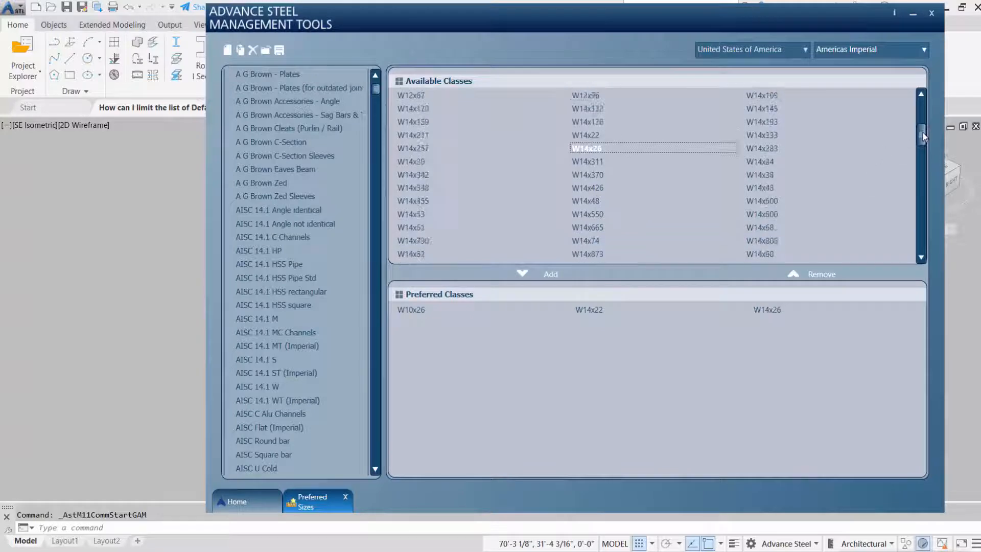
{"action": "scroll", "scroll_direction": "down", "scroll_amount": 3}
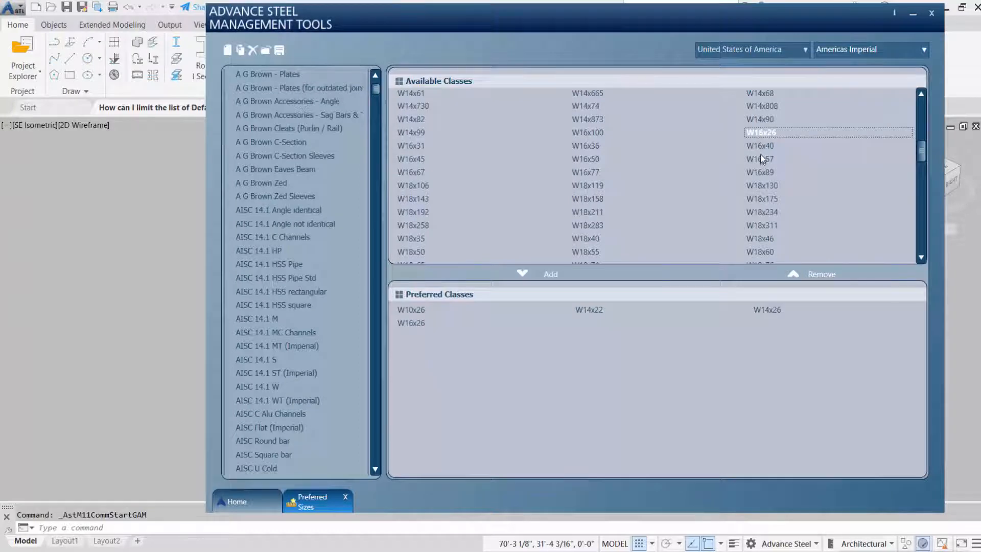
{"action": "left_click", "coordinate": [549, 274]}
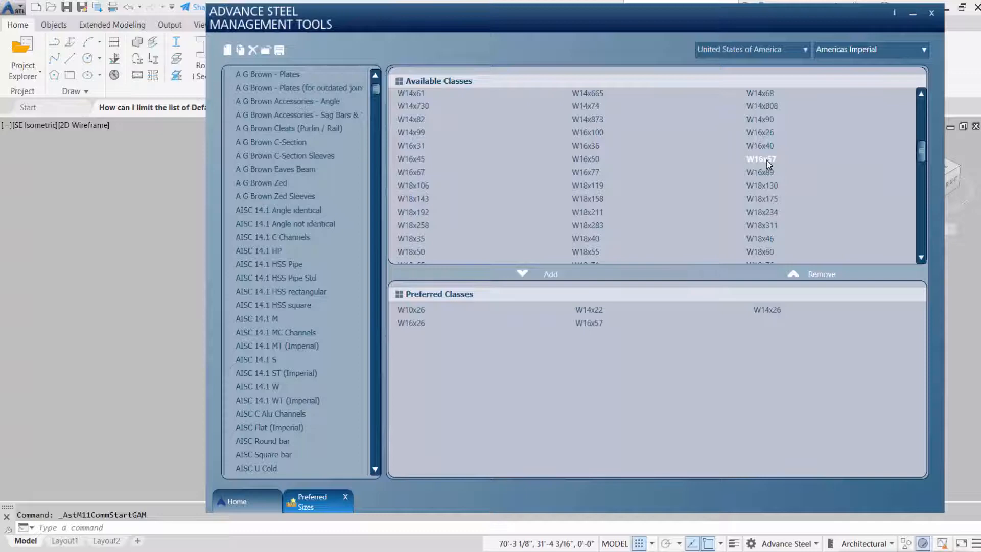
{"action": "scroll", "scroll_direction": "down", "scroll_amount": 3}
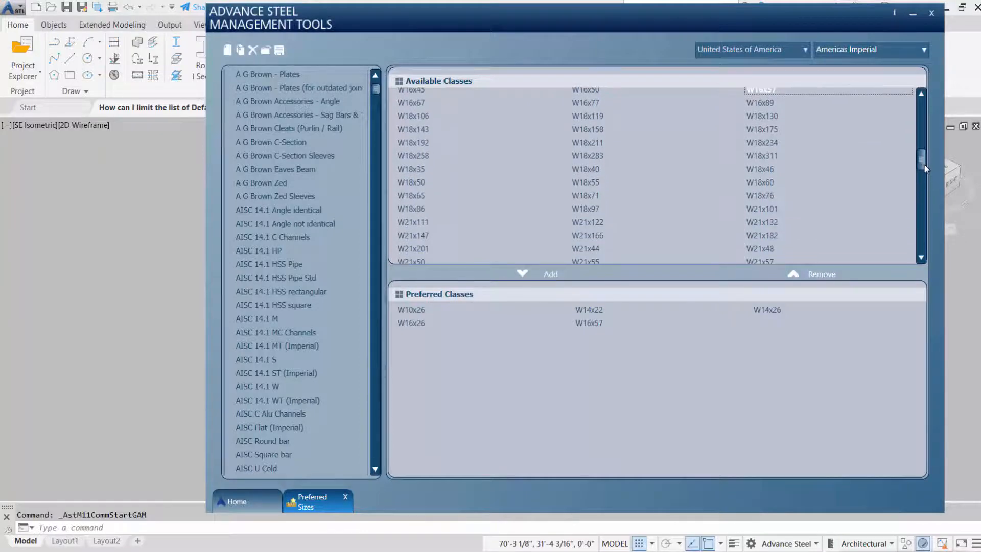
{"action": "scroll", "scroll_direction": "down", "scroll_amount": 3}
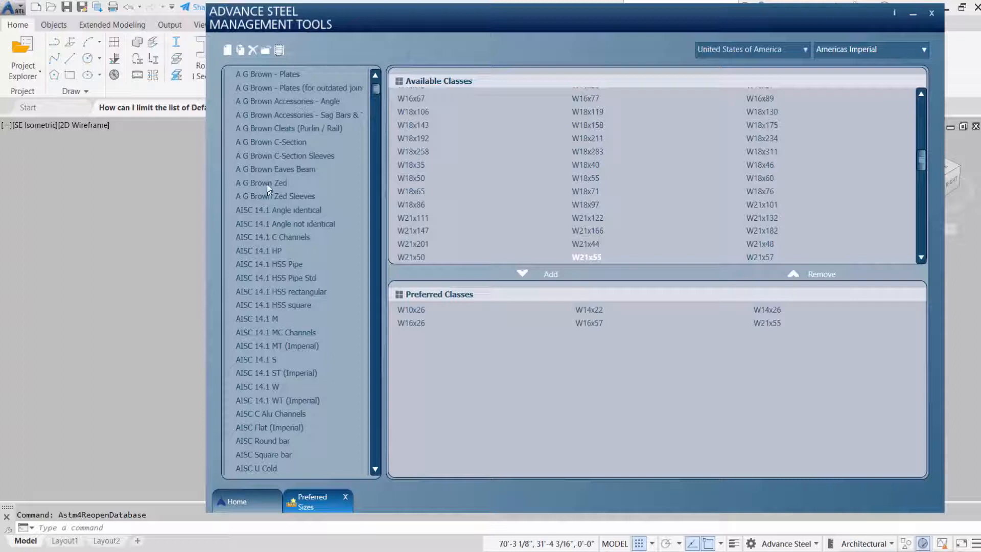
For AISC 14.1 HSS square, add HSS 6X6X5/16, 7X7X5/16, 4X4X1/4 and 4X4X1/2 as preferred sizes.
{"action": "left_click", "coordinate": [273, 305]}
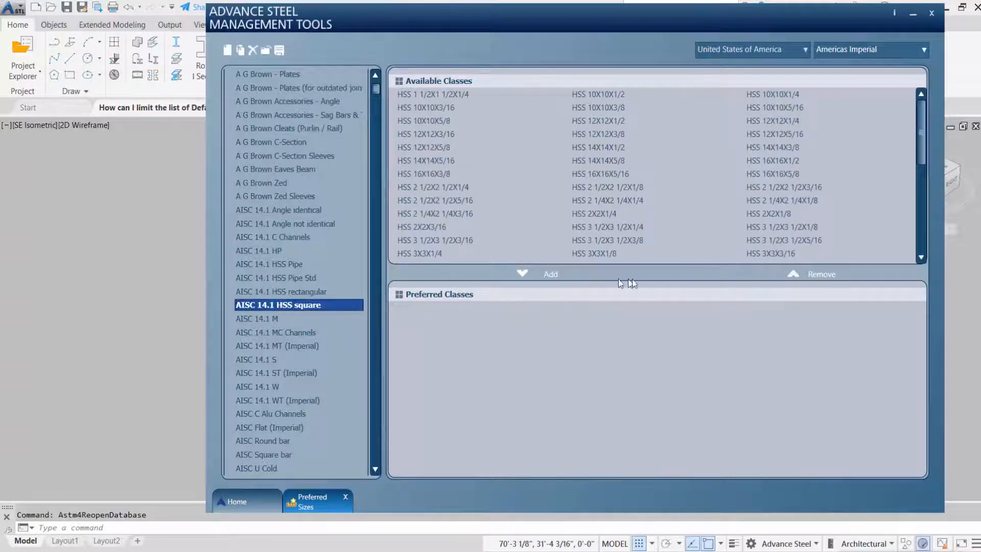
{"action": "scroll", "scroll_direction": "down", "scroll_amount": 3}
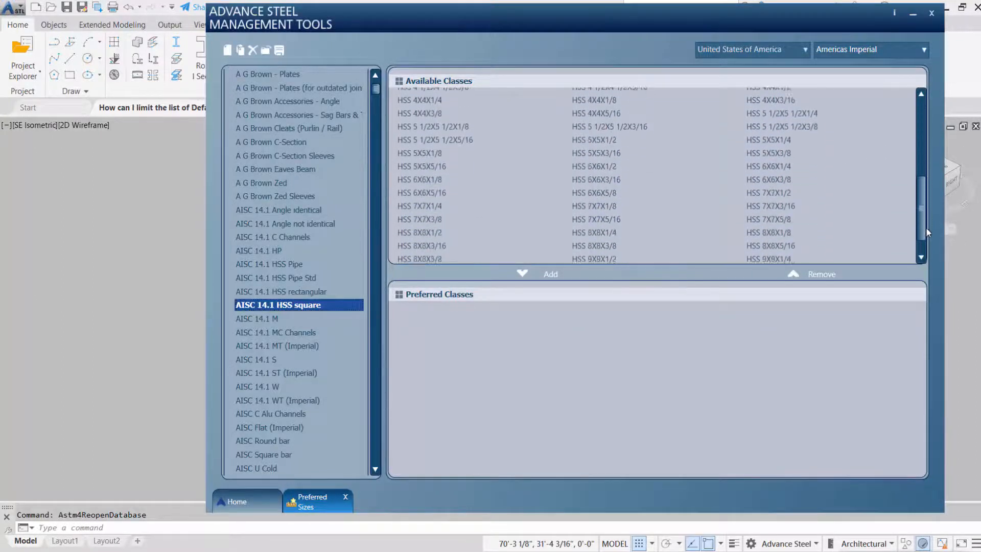
{"action": "scroll", "scroll_direction": "down", "scroll_amount": 3}
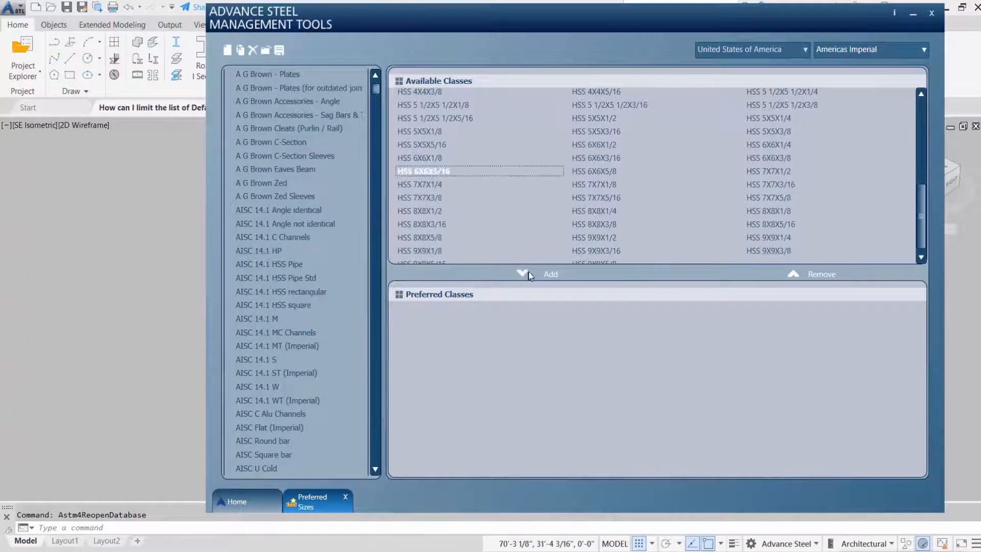
{"action": "left_click", "coordinate": [524, 274]}
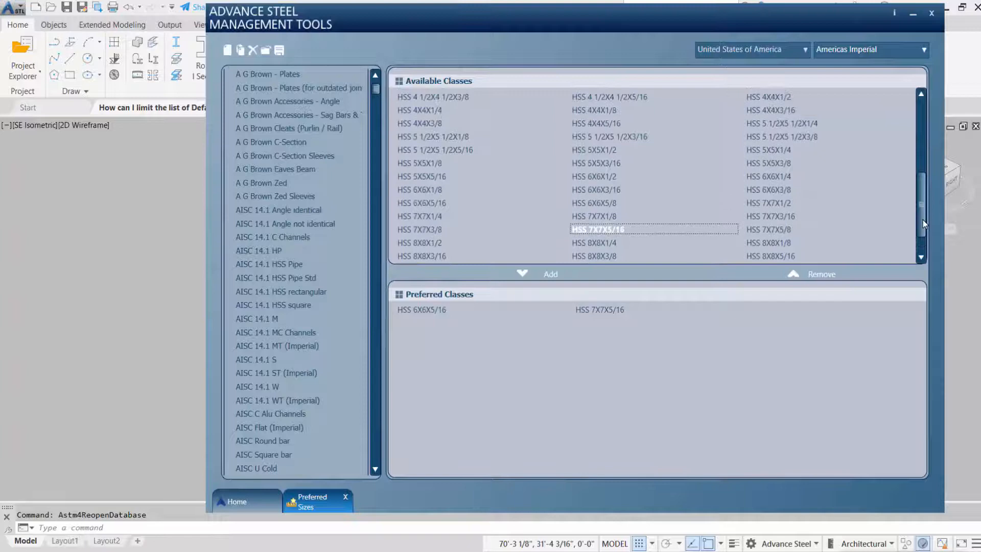
{"action": "left_click", "coordinate": [430, 111]}
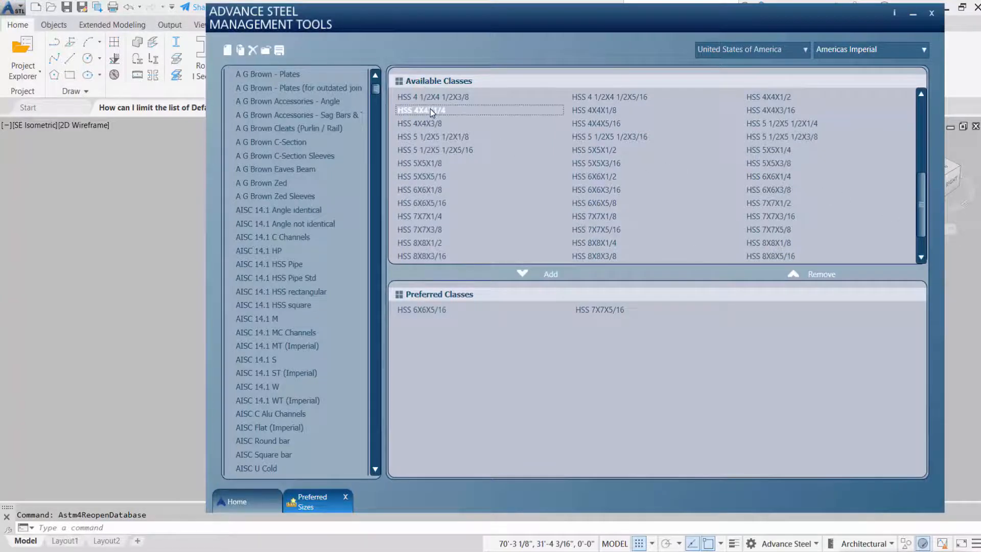
{"action": "left_click", "coordinate": [550, 274]}
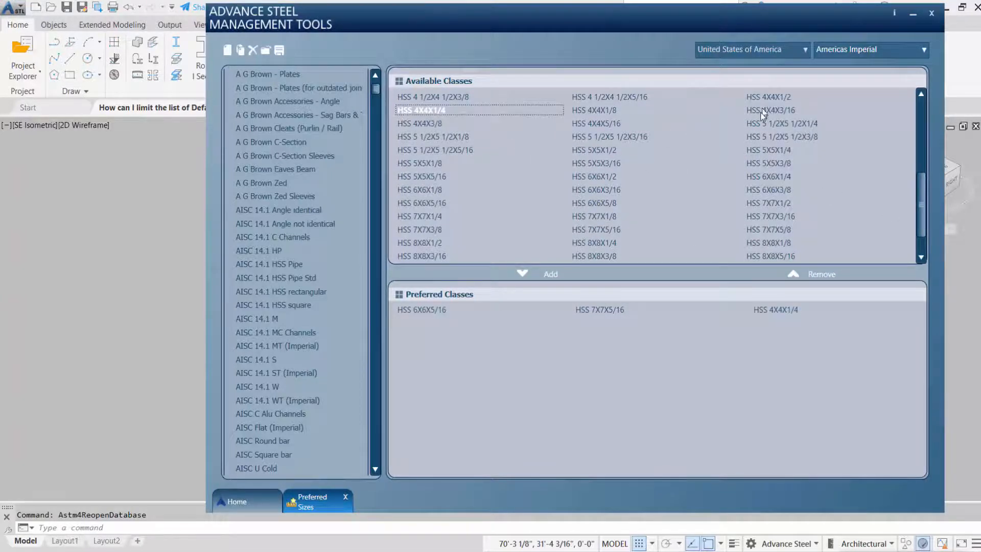
{"action": "left_click", "coordinate": [550, 274]}
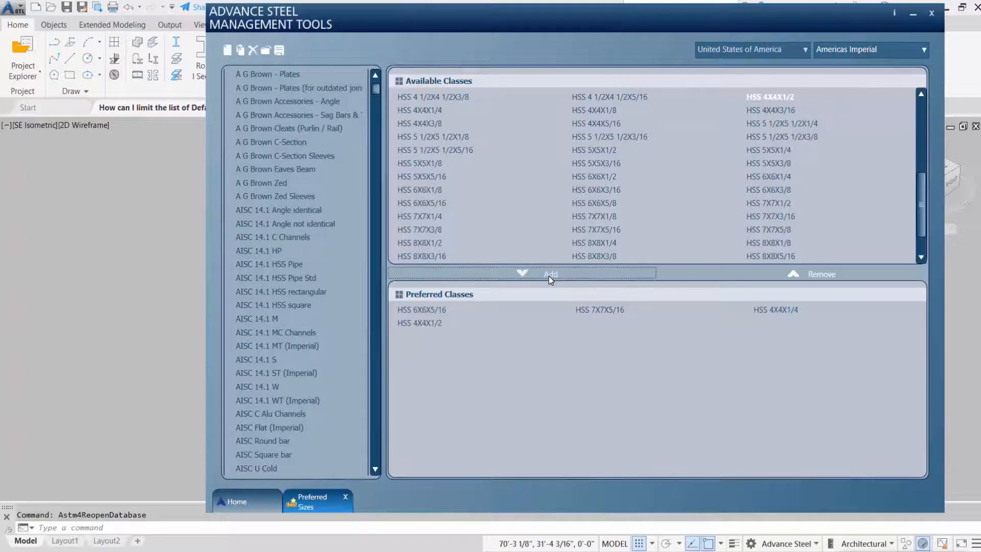
{"action": "mouse_move", "coordinate": [279, 50]}
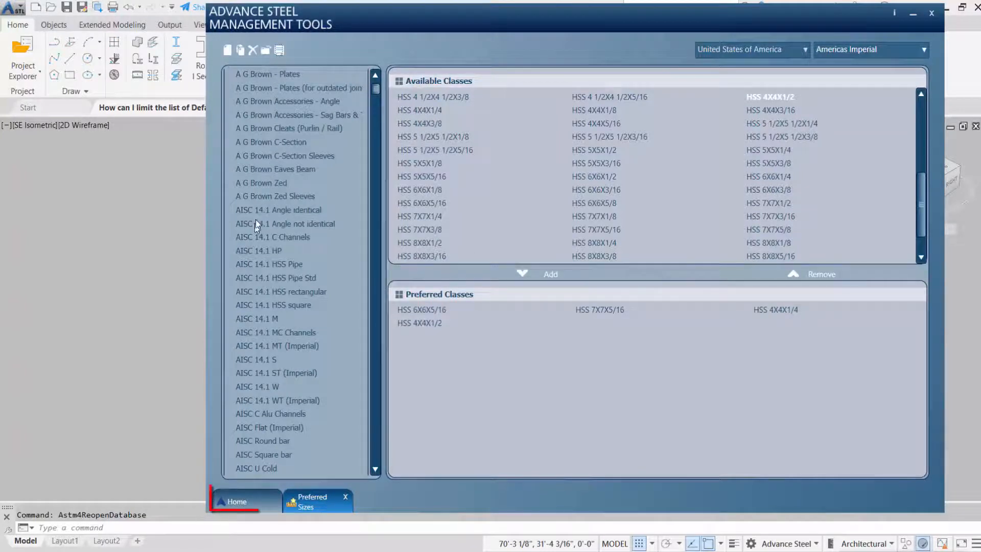
From the Defaults page, reload the updated databases into the open model.
{"action": "left_click", "coordinate": [237, 501]}
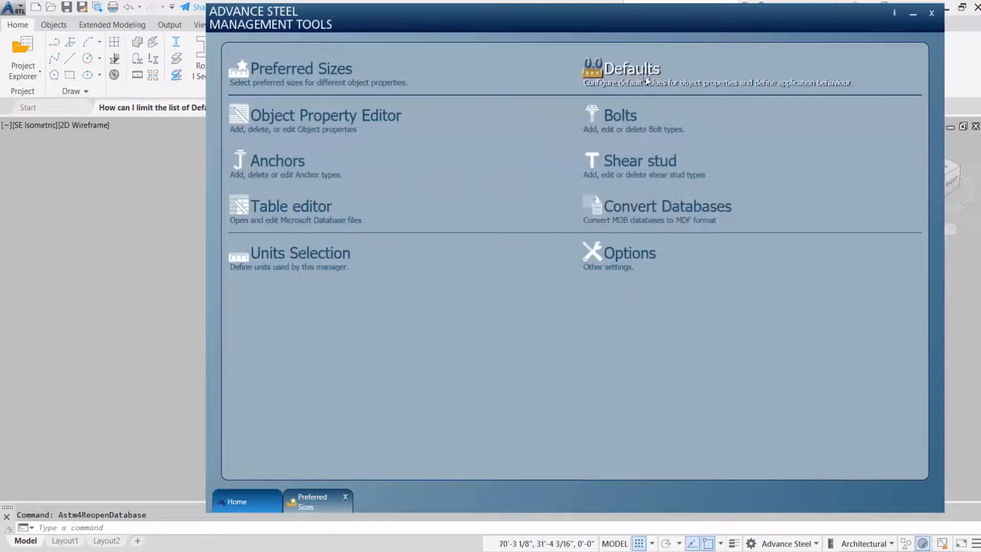
{"action": "left_click", "coordinate": [630, 68]}
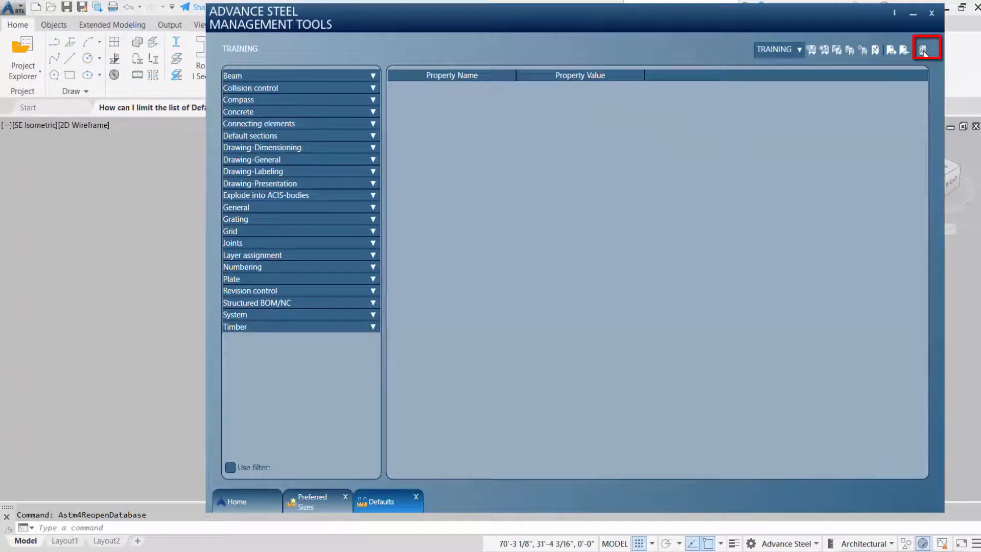
{"action": "left_click", "coordinate": [923, 48]}
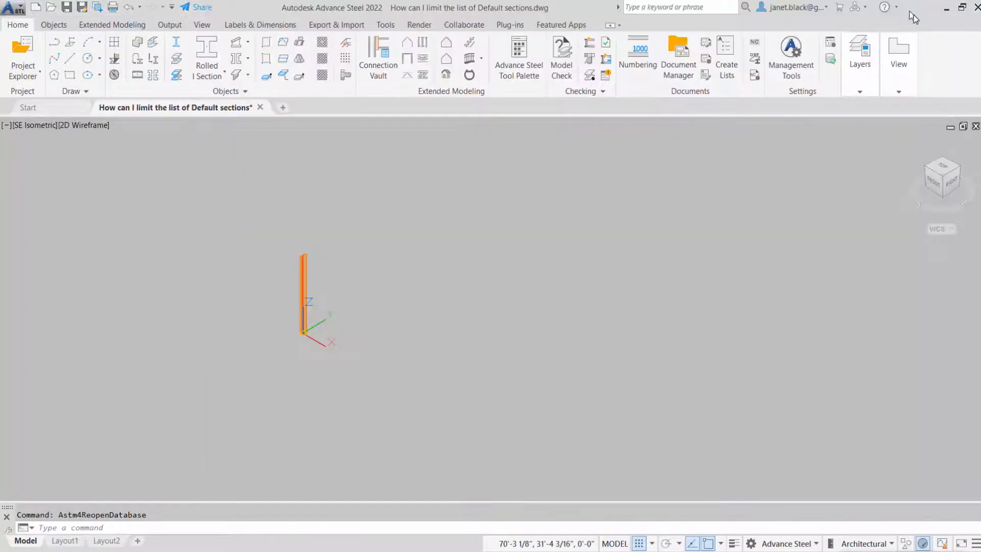
{"action": "mouse_move", "coordinate": [828, 57]}
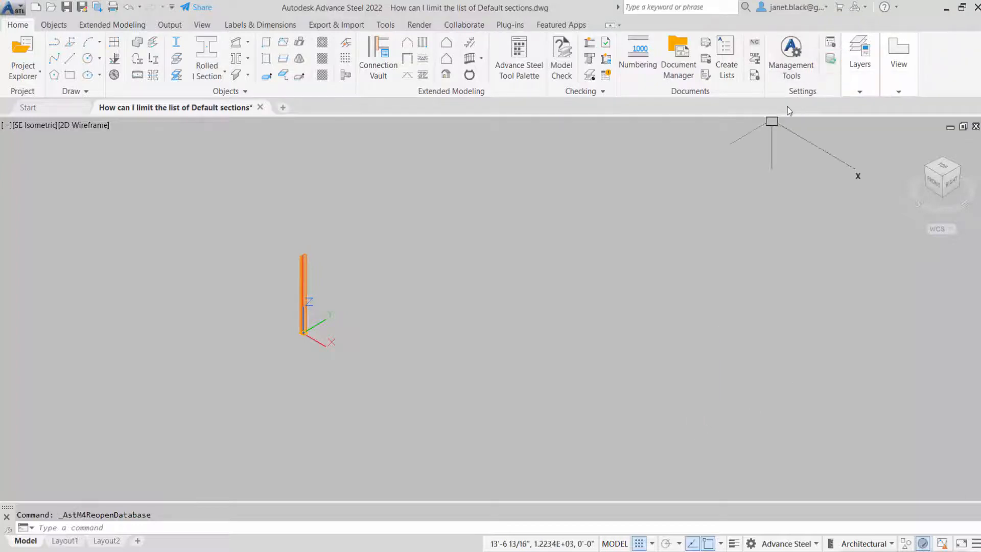
Erase the existing column and start a new column showing its W12x26 properties.
{"action": "left_click", "coordinate": [64, 6]}
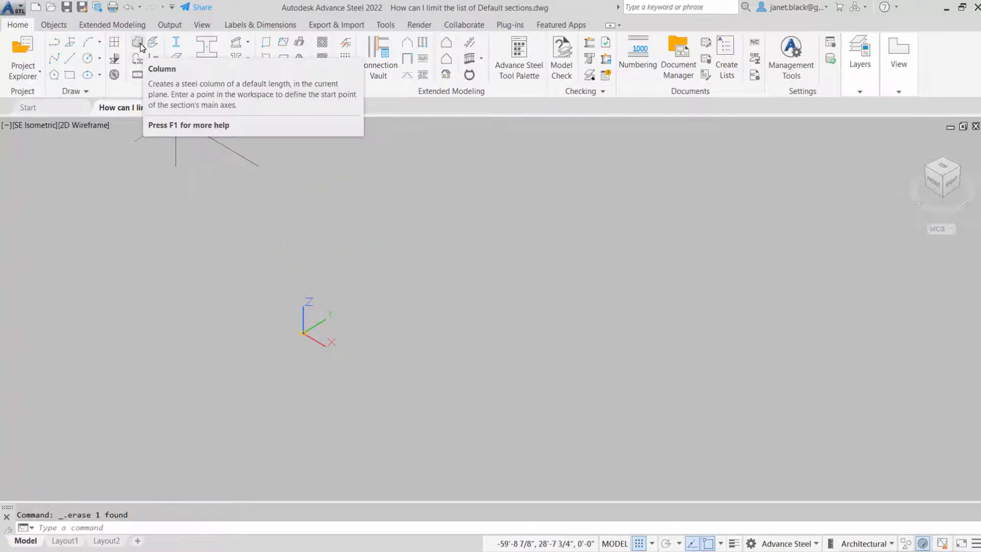
{"action": "left_click", "coordinate": [137, 42]}
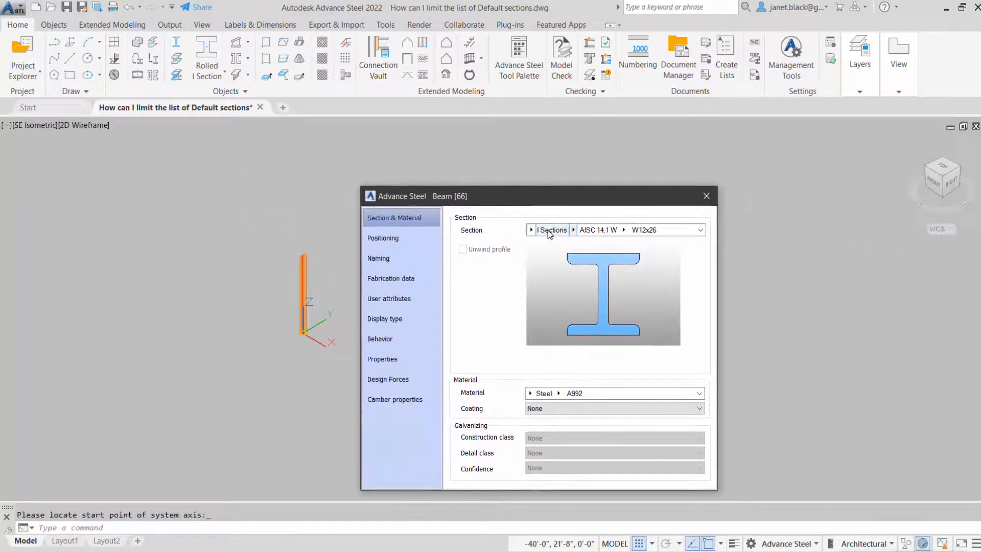
Set the column section to AISC 14.1 HSS square and check the four preferred sizes head the list.
{"action": "left_click", "coordinate": [623, 230]}
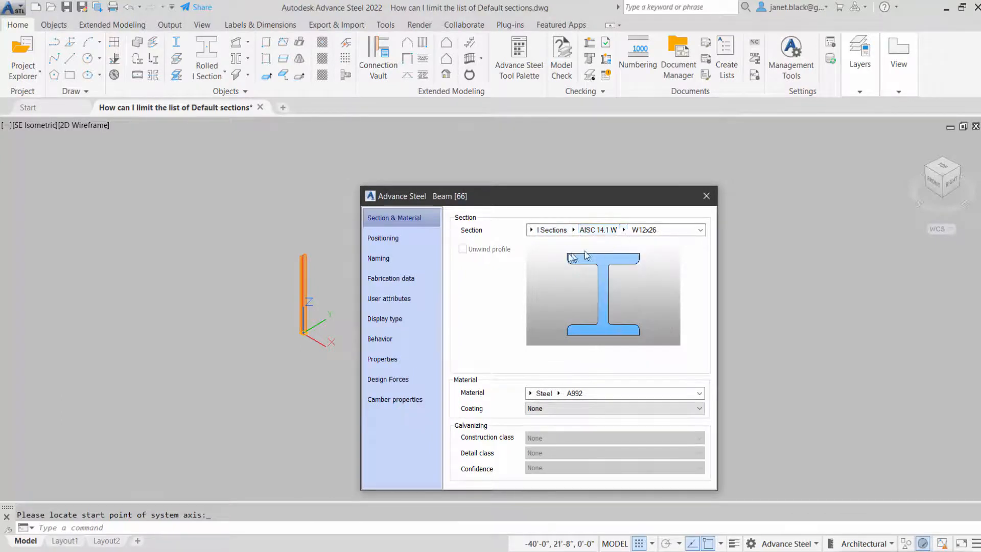
{"action": "left_click", "coordinate": [531, 230]}
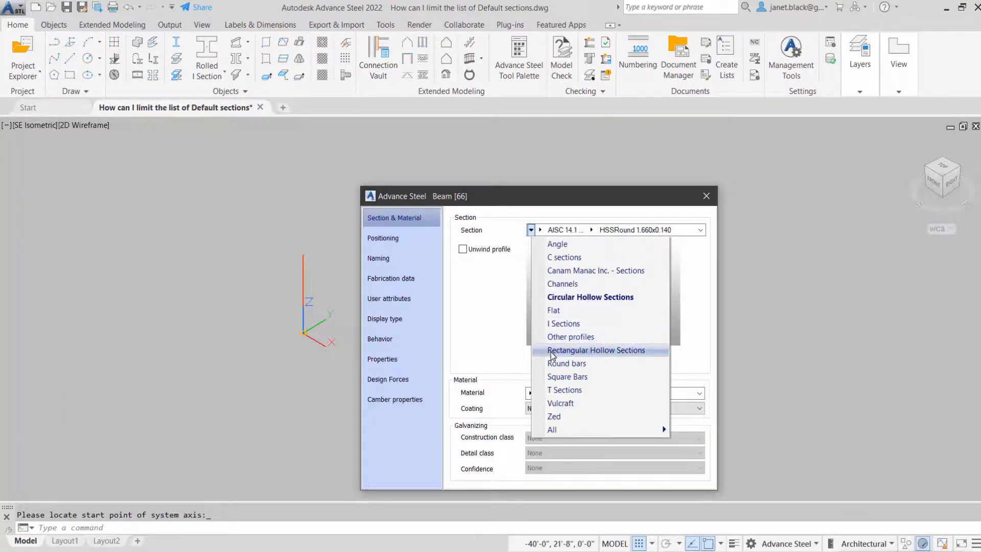
{"action": "left_click", "coordinate": [596, 349]}
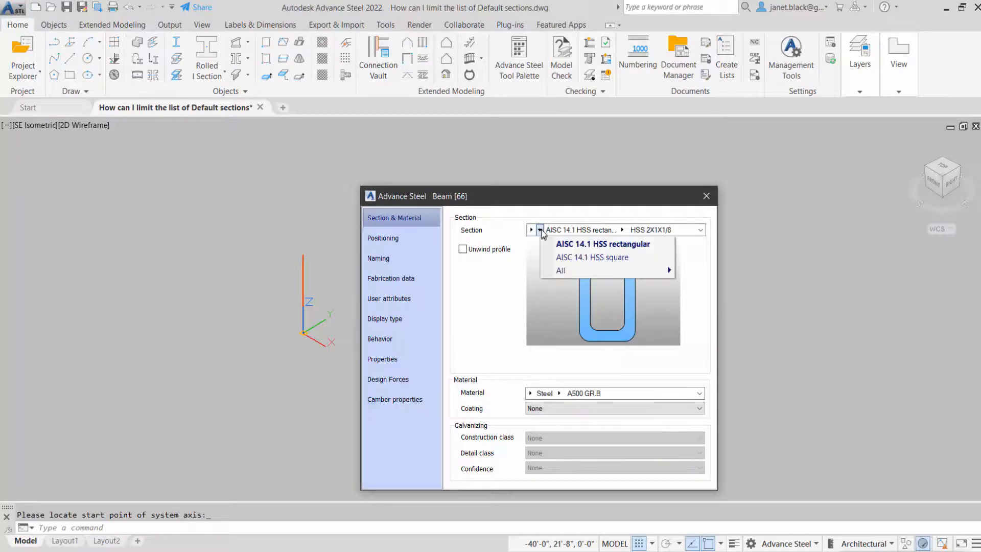
{"action": "left_click", "coordinate": [592, 257]}
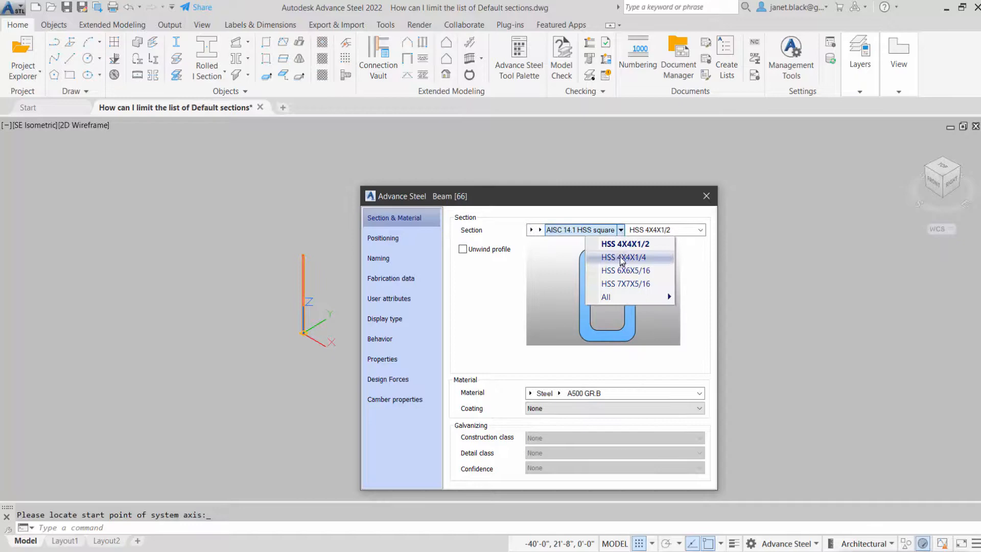
{"action": "left_click", "coordinate": [606, 296]}
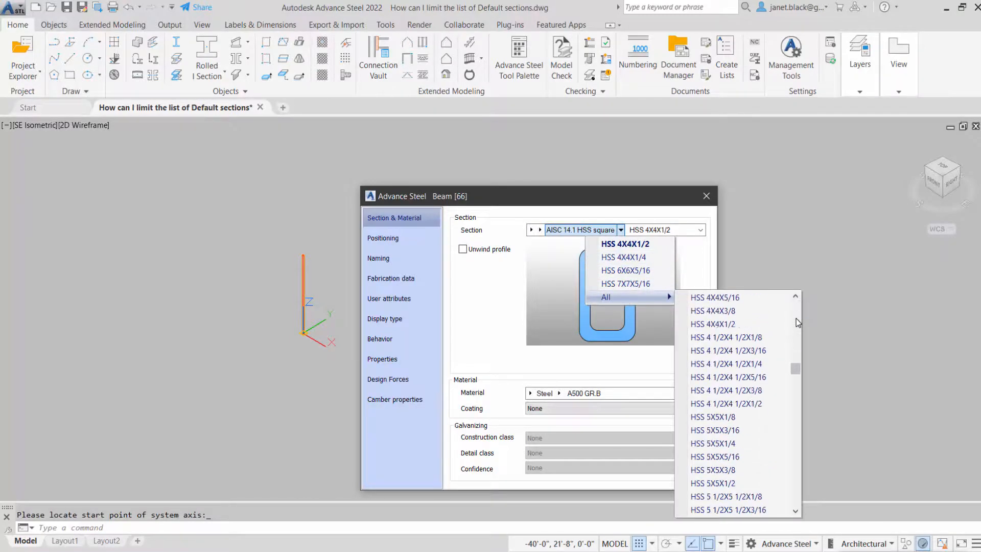
{"action": "scroll", "scroll_direction": "down", "scroll_amount": 3}
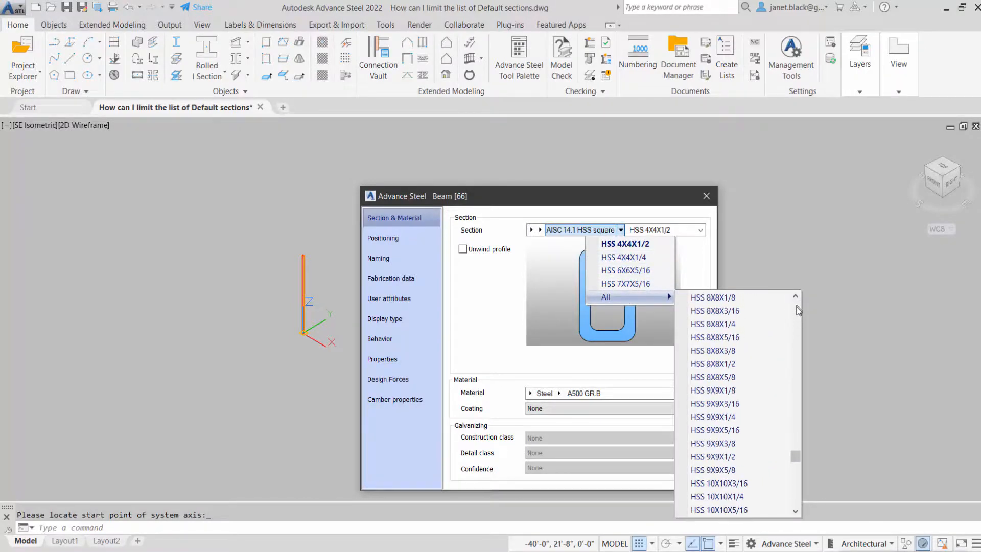